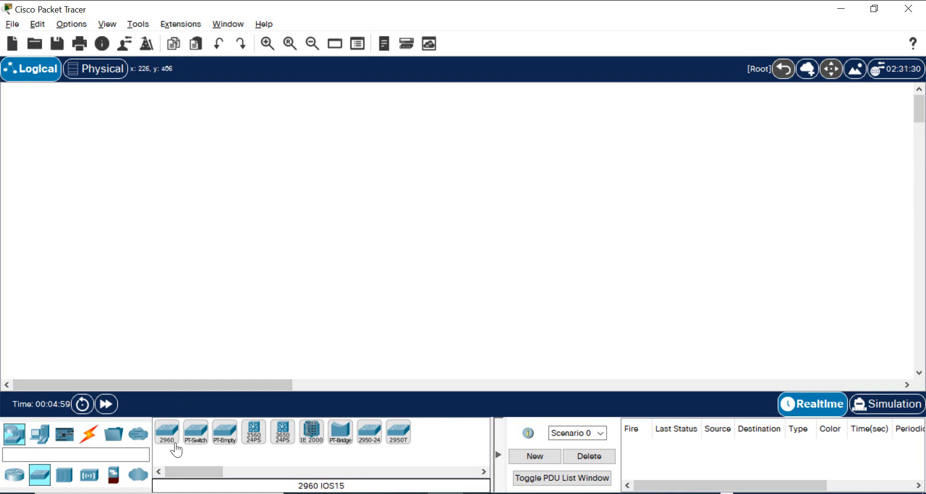
pyautogui.moveTo(309, 431)
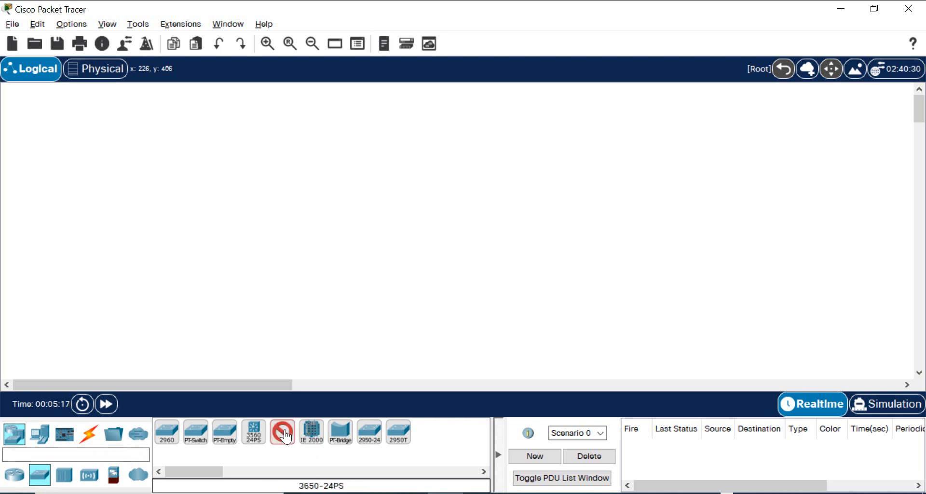
# Drop two 3650-24PS multilayer switches beside each other on the workspace
pyautogui.click(257, 211)
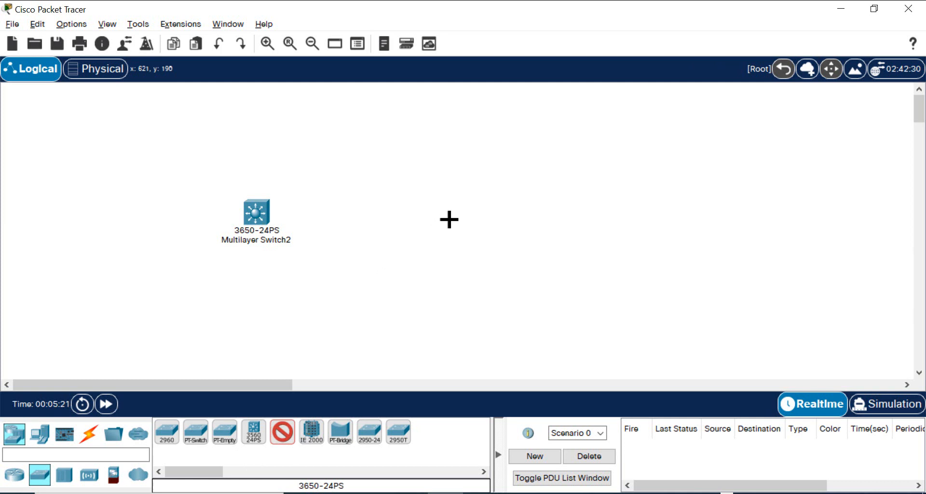
pyautogui.click(448, 219)
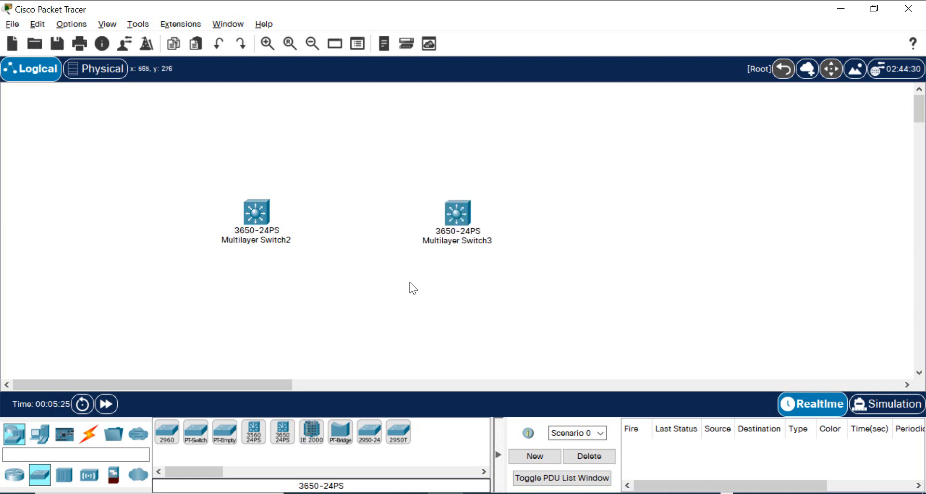
pyautogui.moveTo(255, 212)
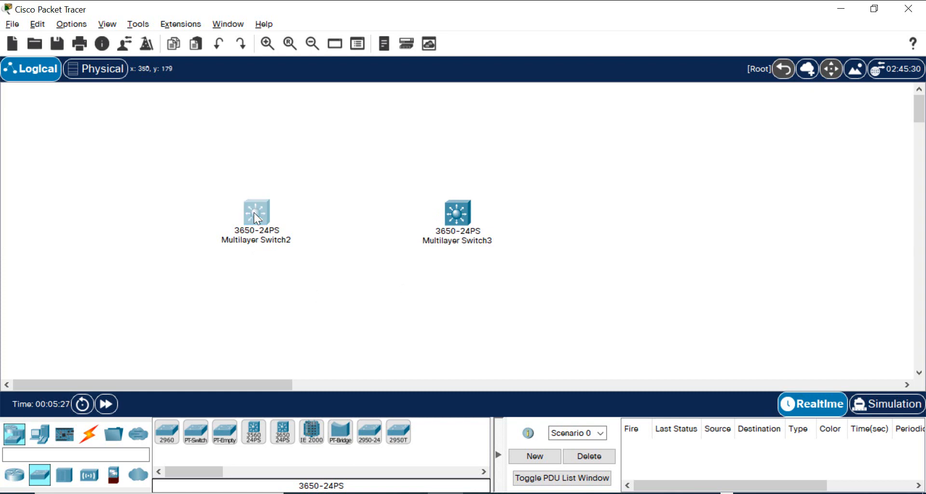
# Install AC-POWER-SUPPLY modules in both empty power bays of Multilayer Switch2
pyautogui.doubleClick(256, 212)
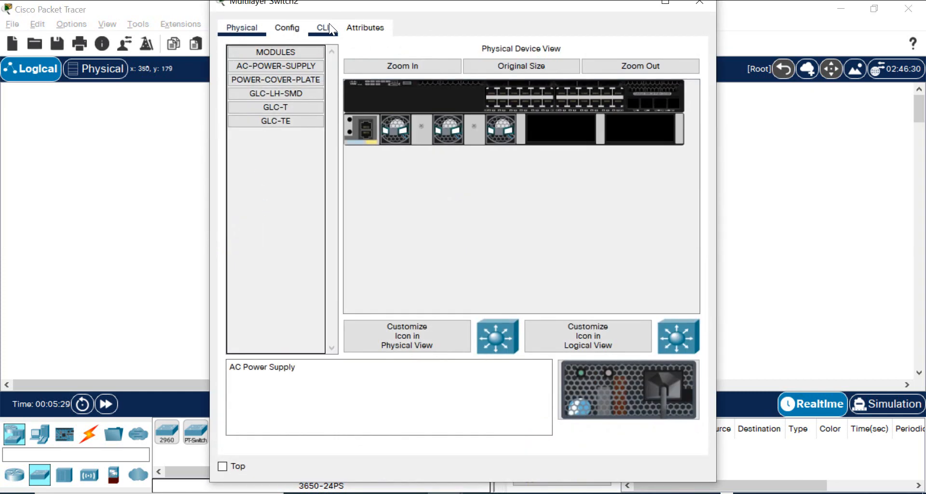
pyautogui.click(322, 28)
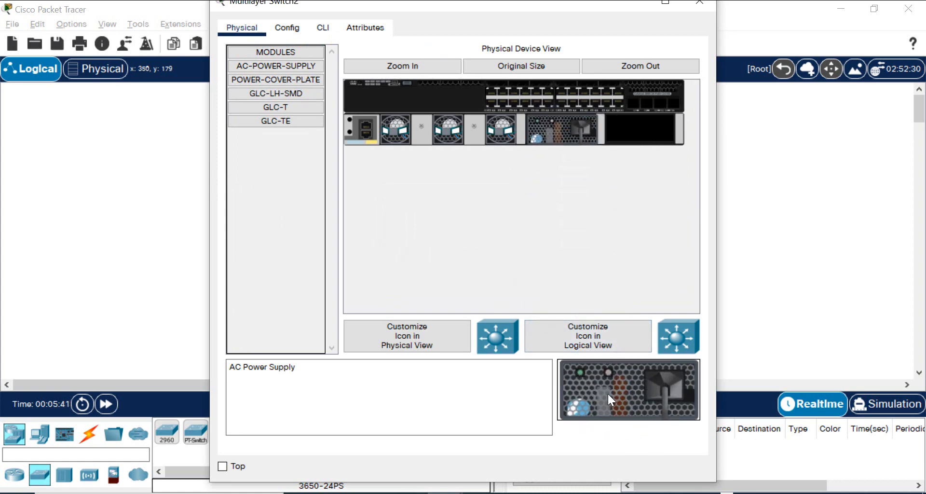
pyautogui.moveTo(627, 389); pyautogui.dragTo(609, 128)
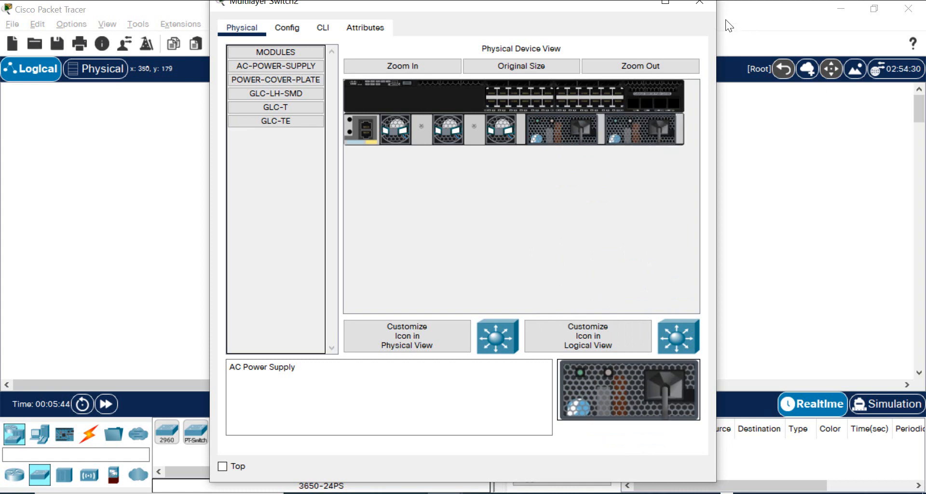
pyautogui.click(699, 2)
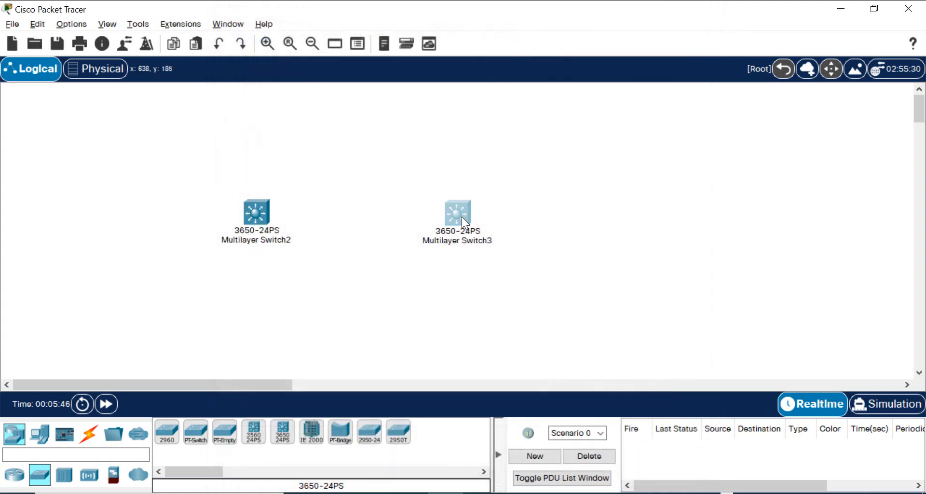
pyautogui.doubleClick(457, 212)
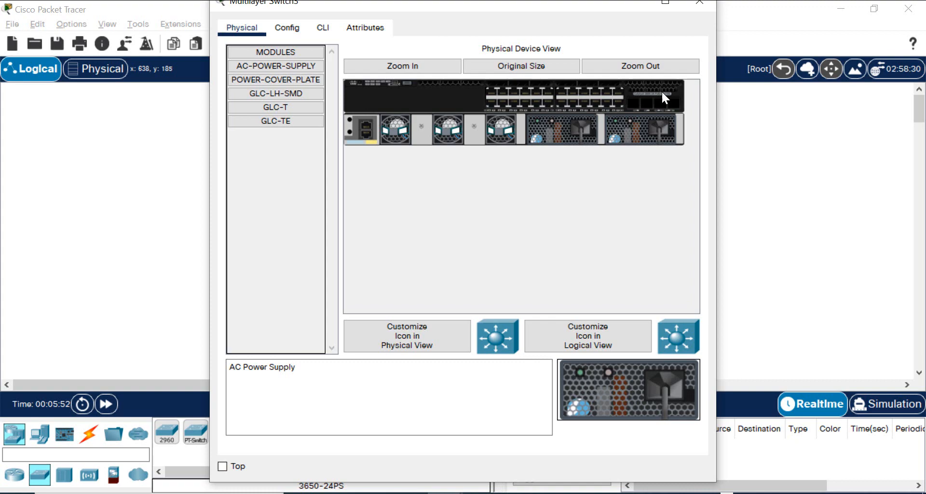
pyautogui.click(698, 2)
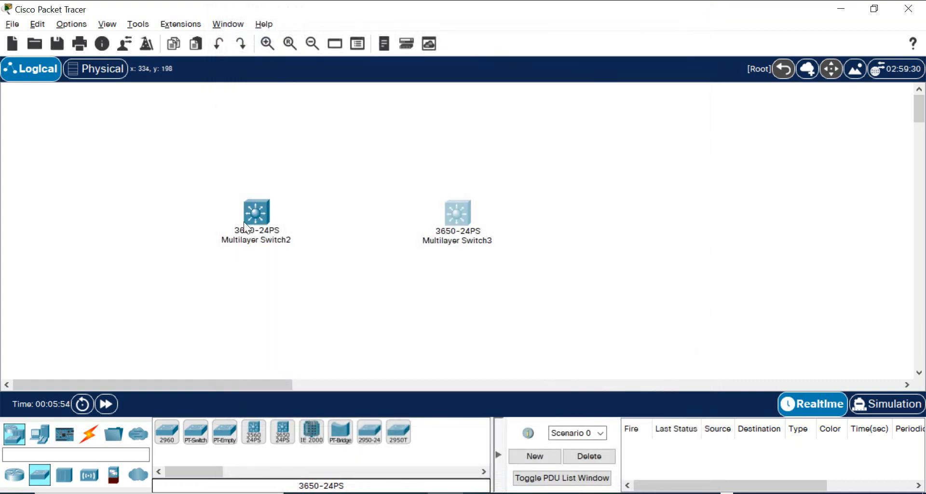
# Answer no to setup on Switch2's CLI, enable, and run show interface status
pyautogui.doubleClick(256, 213)
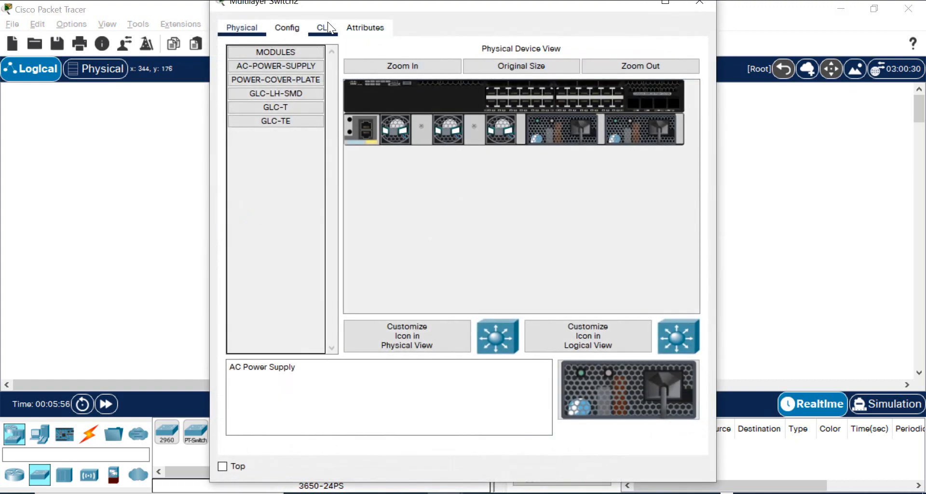
pyautogui.click(322, 27)
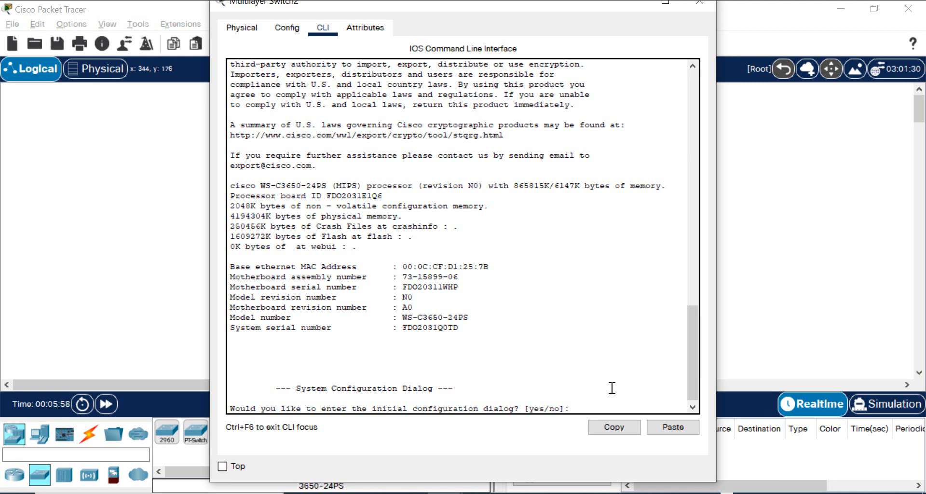
pyautogui.write('no')
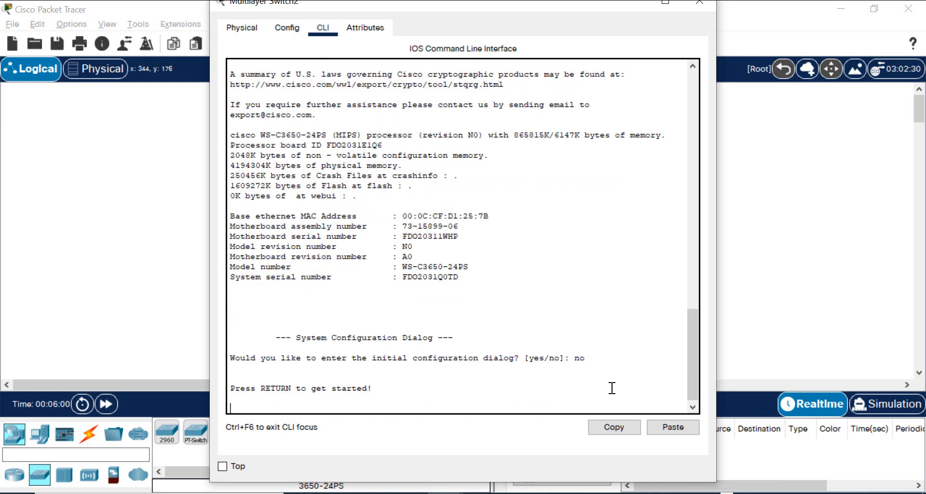
pyautogui.write('en')
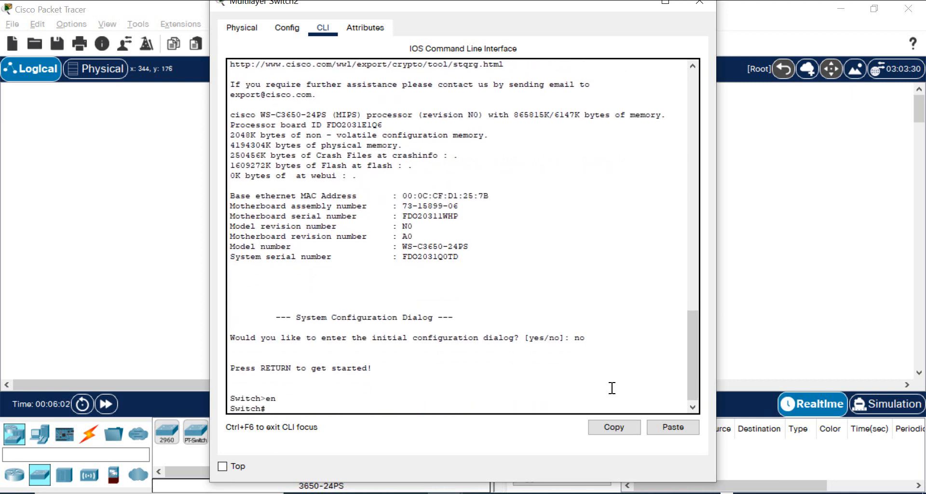
pyautogui.moveTo(664, 285)
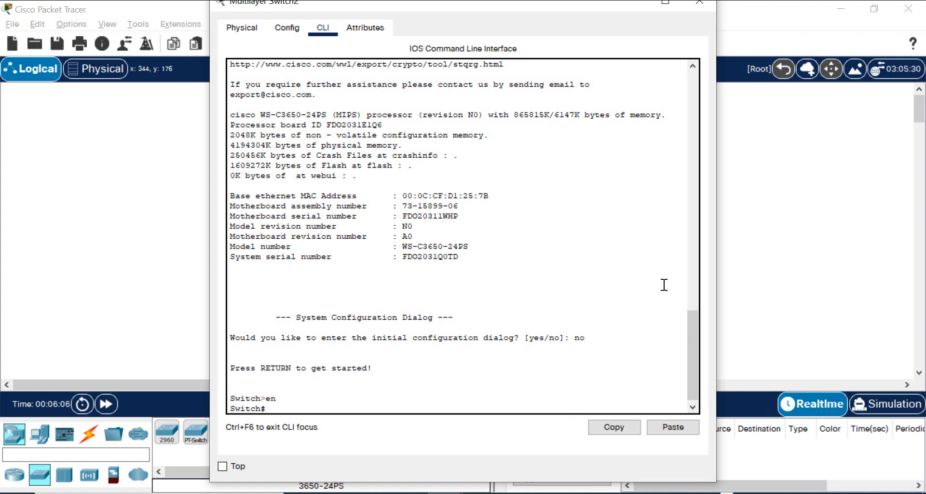
pyautogui.write('sh int')
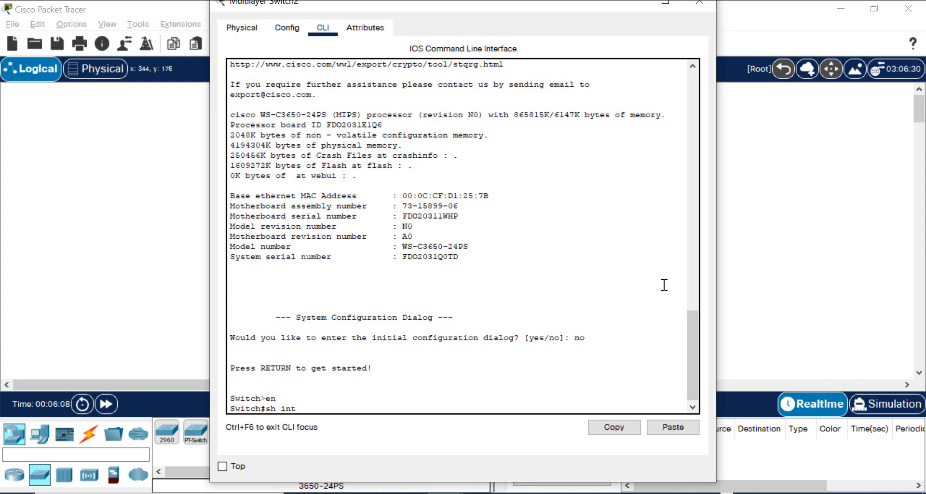
pyautogui.write('status')
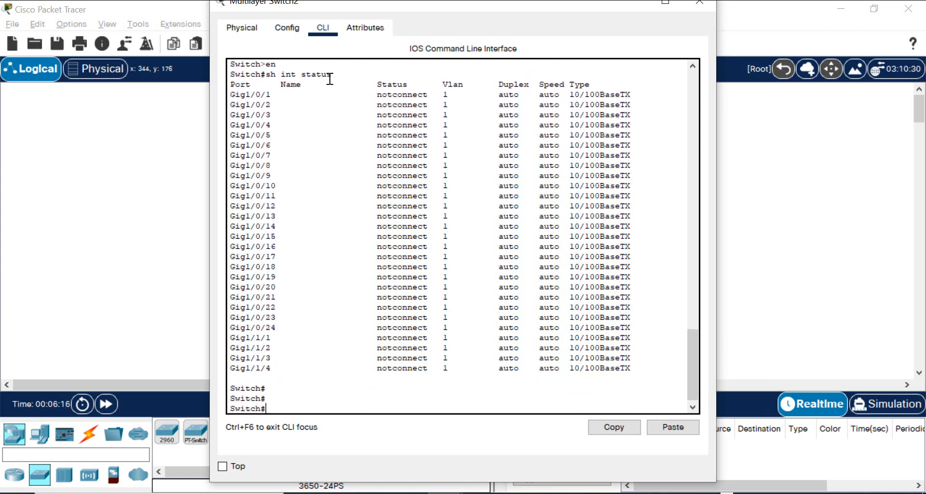
pyautogui.moveTo(254, 95)
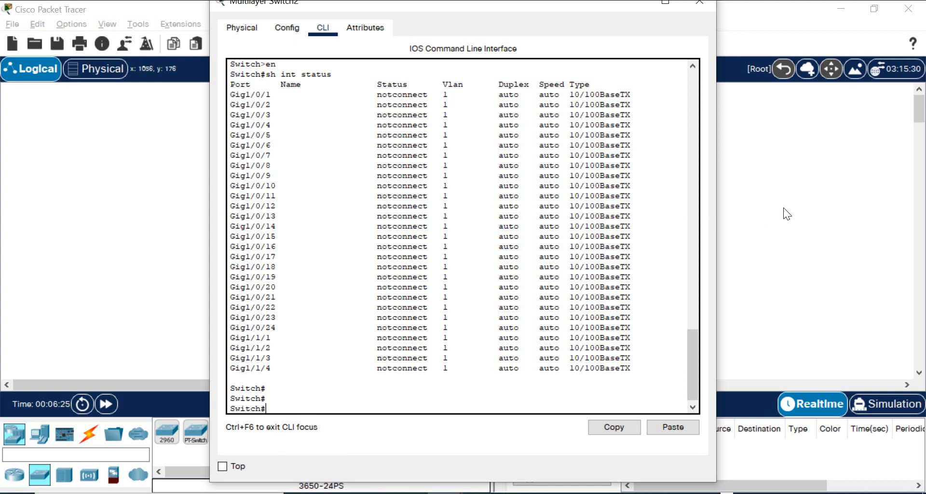
pyautogui.moveTo(251, 43)
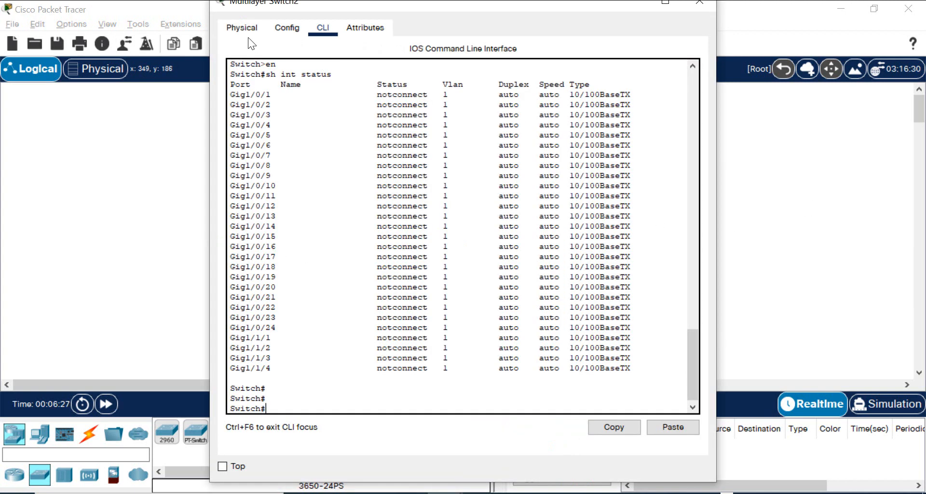
# Check Switch2's empty uplink module bay on the Physical view and close its window
pyautogui.click(241, 27)
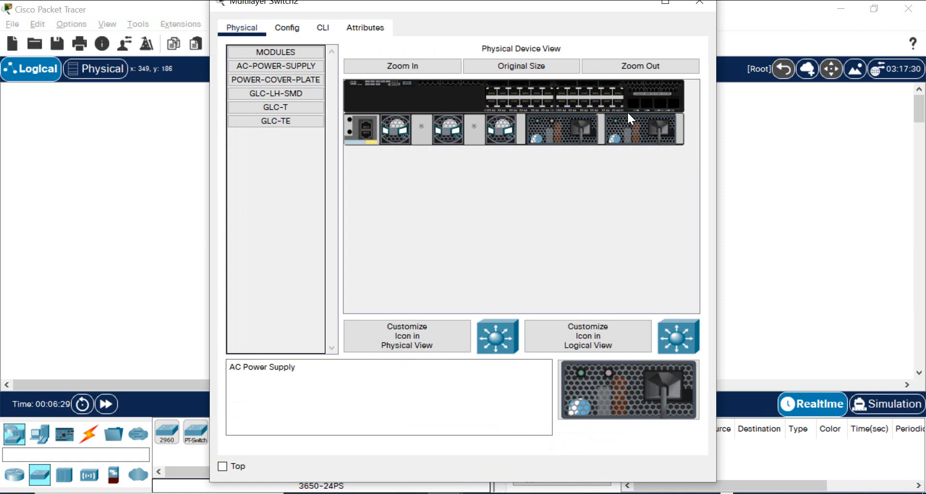
pyautogui.moveTo(649, 105)
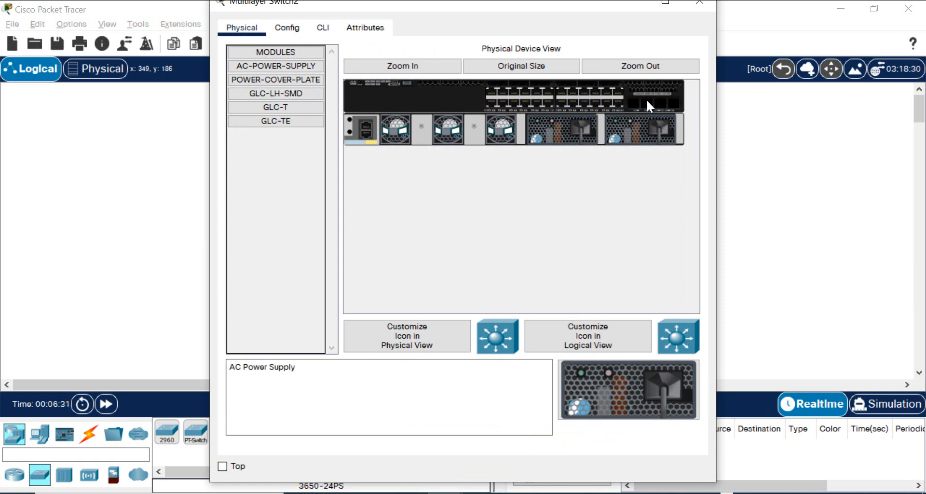
pyautogui.moveTo(642, 111)
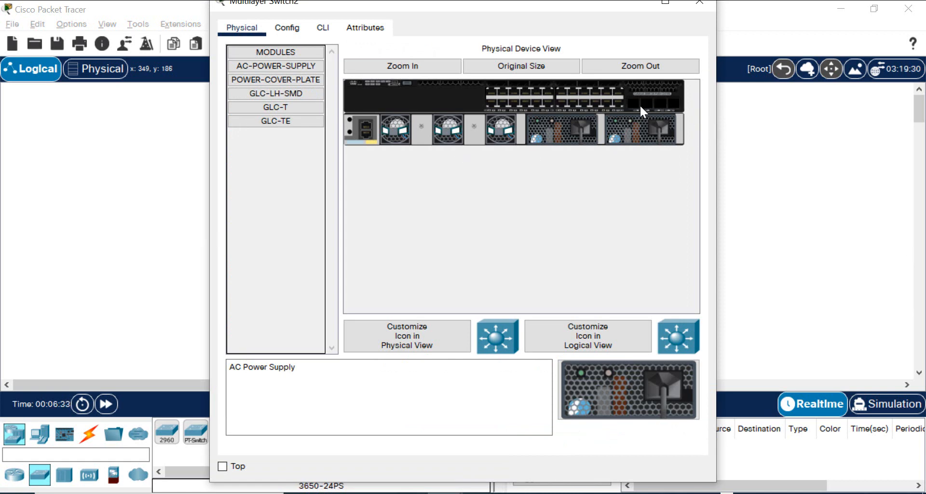
pyautogui.moveTo(674, 97)
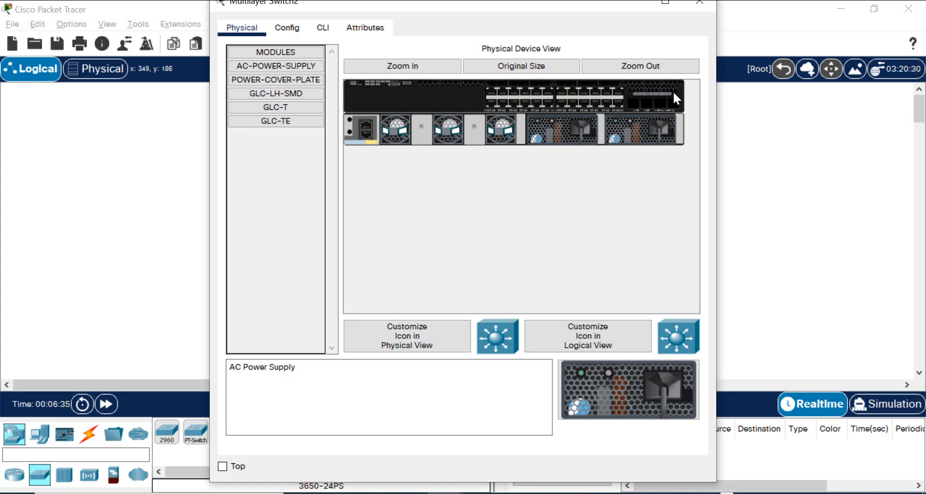
pyautogui.moveTo(756, 147)
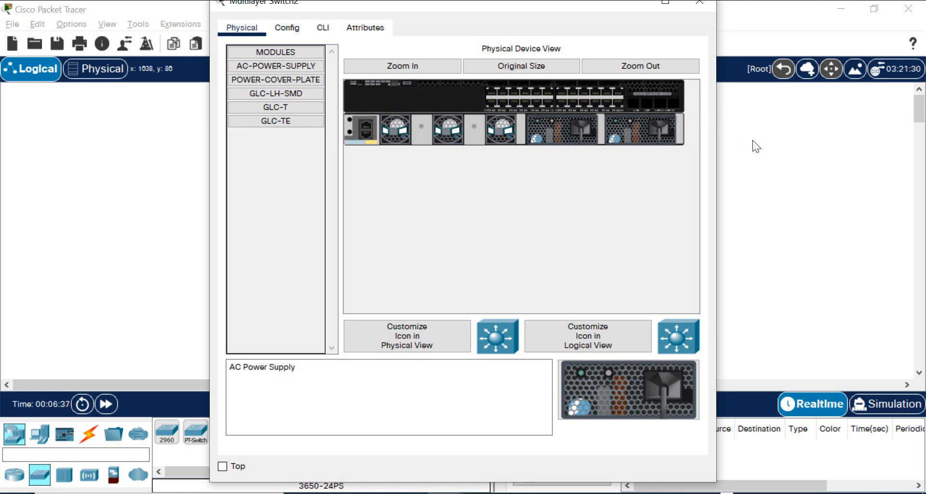
pyautogui.moveTo(692, 167)
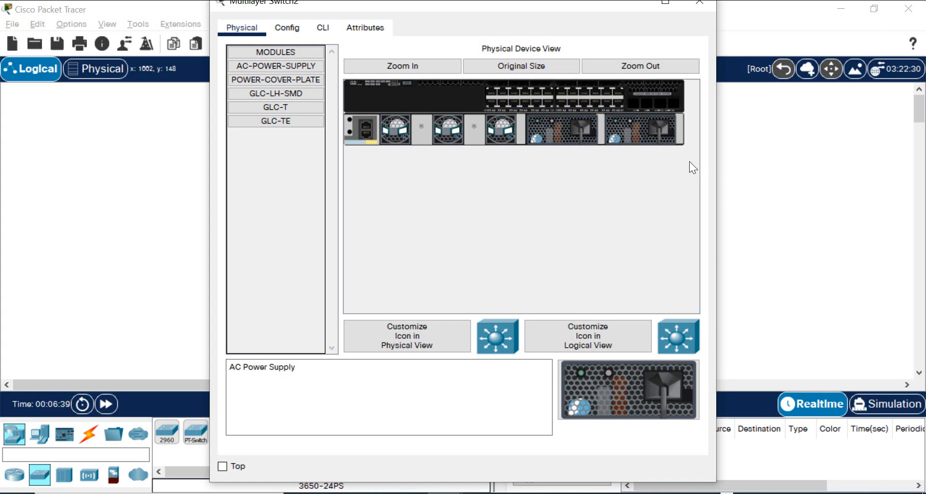
pyautogui.moveTo(677, 115)
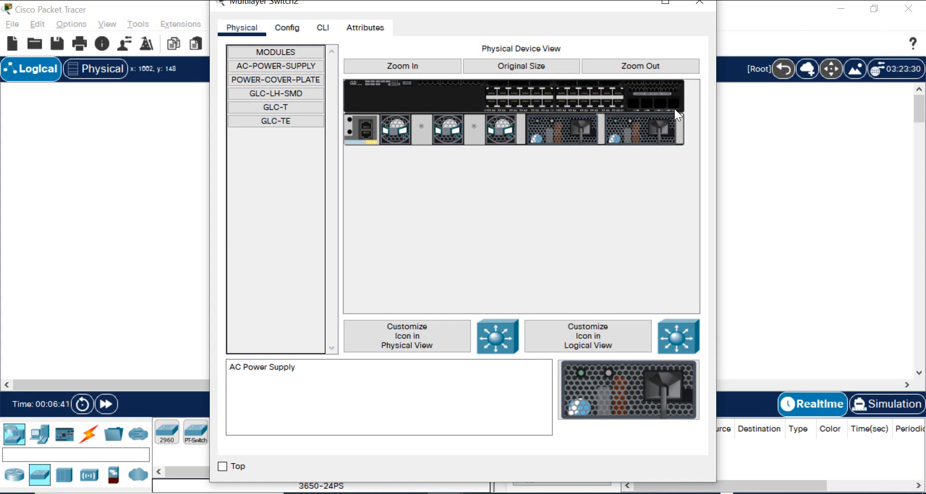
pyautogui.click(699, 2)
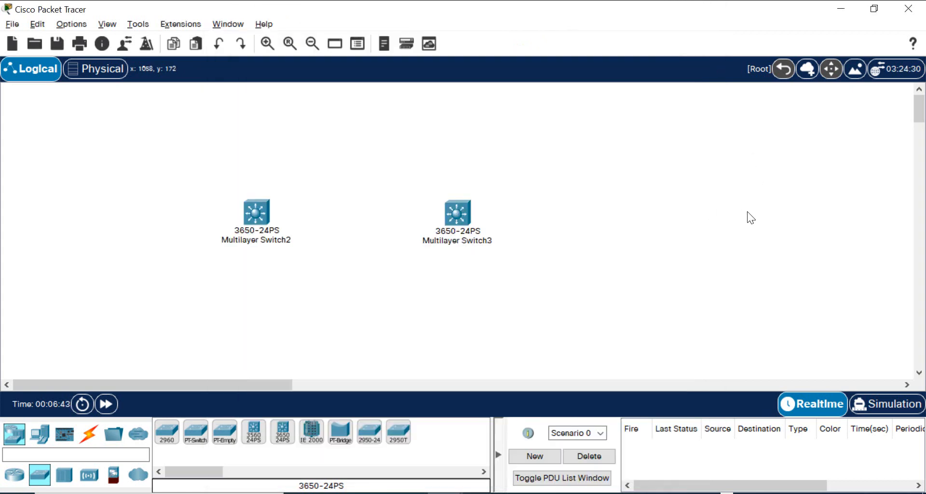
pyautogui.moveTo(223, 259)
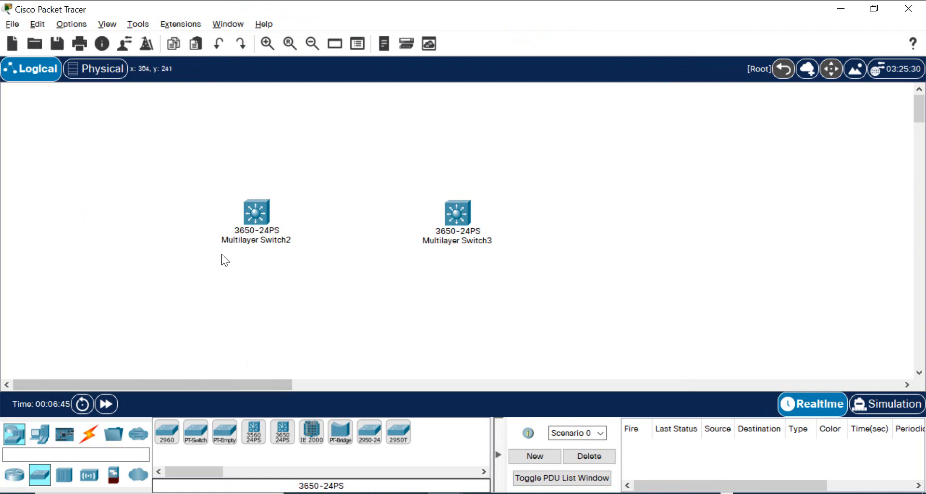
pyautogui.moveTo(88, 434)
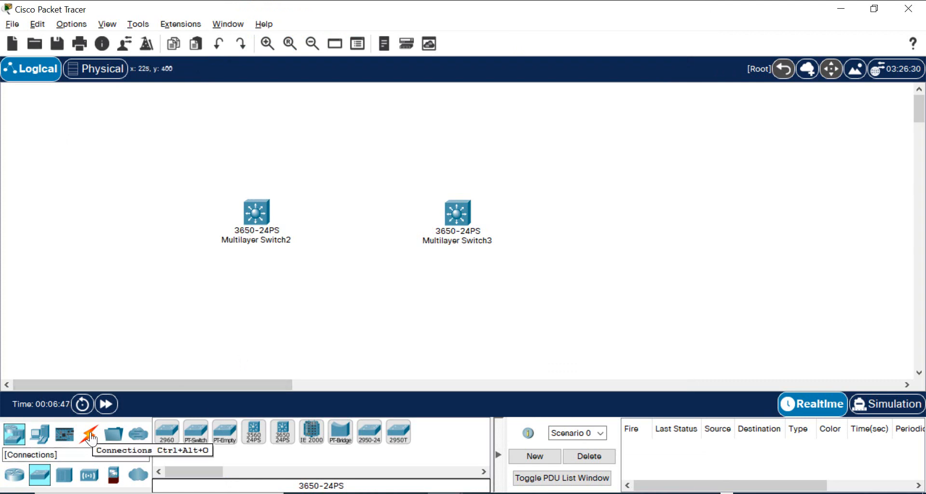
# Select Connections with Automatically Choose Connection Type for cabling
pyautogui.click(87, 434)
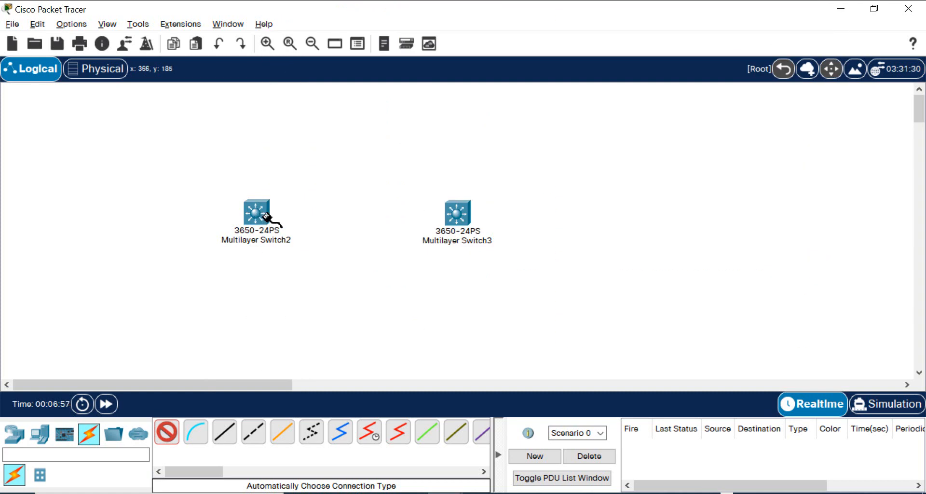
# Run a cable from Switch3 GigabitEthernet1/0/1 to Switch2 GigabitEthernet1/0/1
pyautogui.click(457, 212)
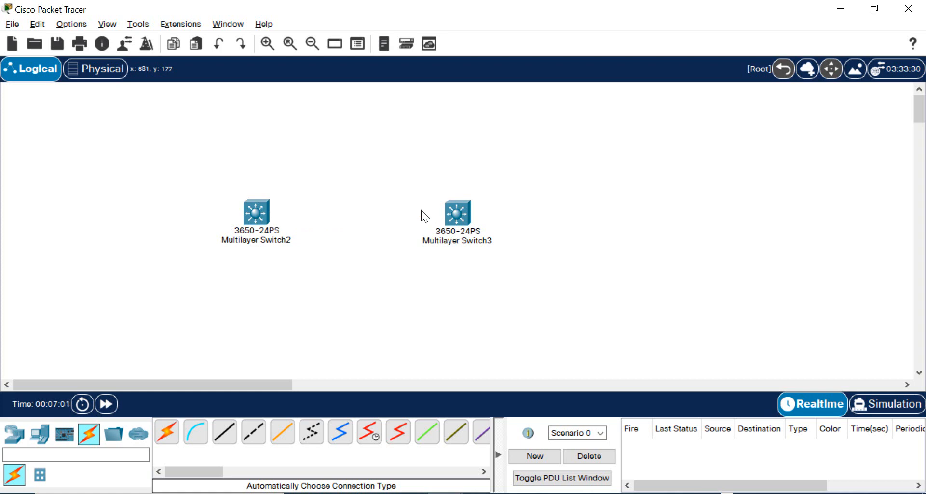
pyautogui.click(457, 212)
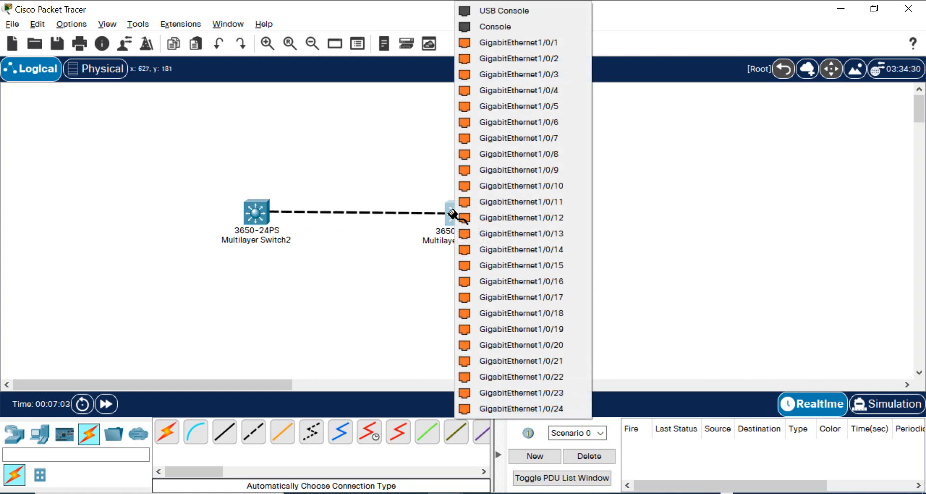
pyautogui.moveTo(536, 42)
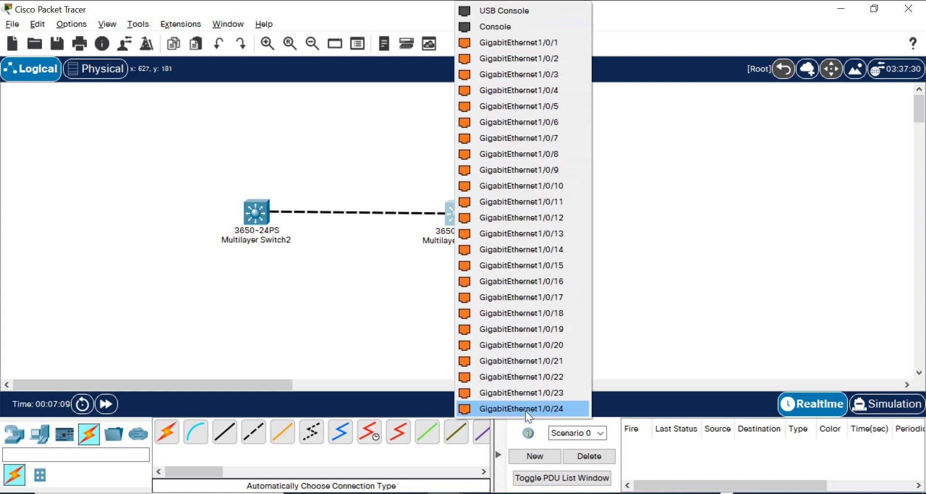
pyautogui.moveTo(555, 43)
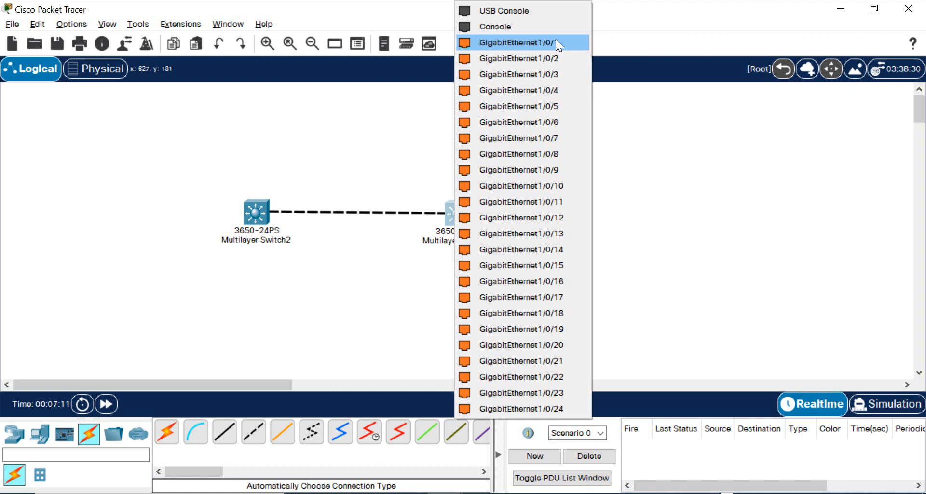
pyautogui.click(521, 42)
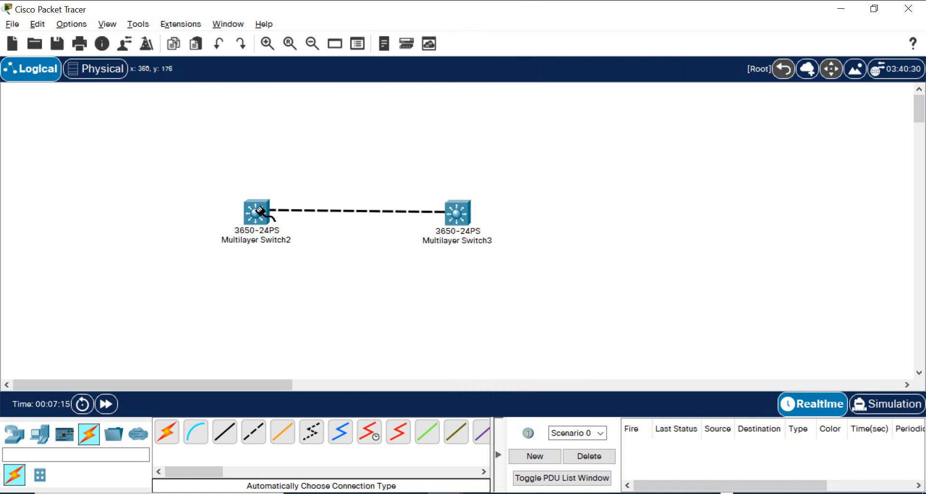
pyautogui.click(254, 211)
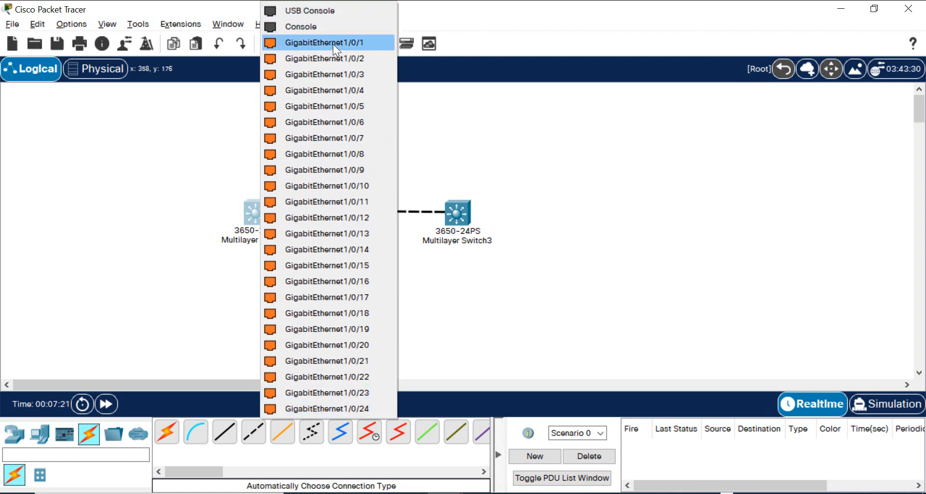
pyautogui.click(324, 42)
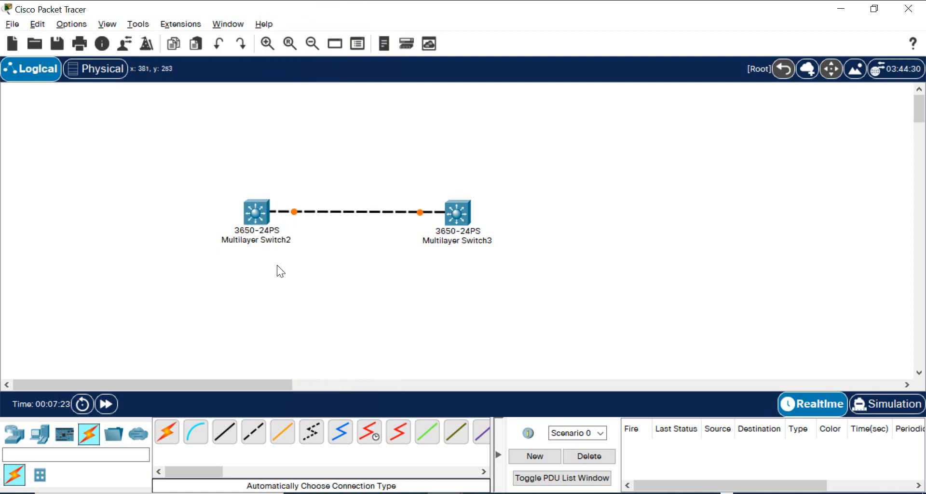
pyautogui.moveTo(269, 244)
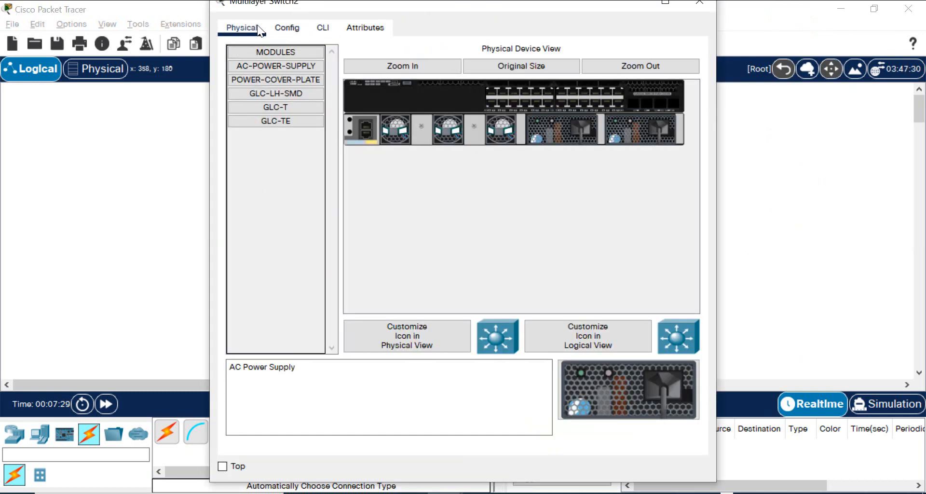
# Select the GLC-T 1000BASE-T SFP module for Switch2's uplink slot
pyautogui.click(274, 107)
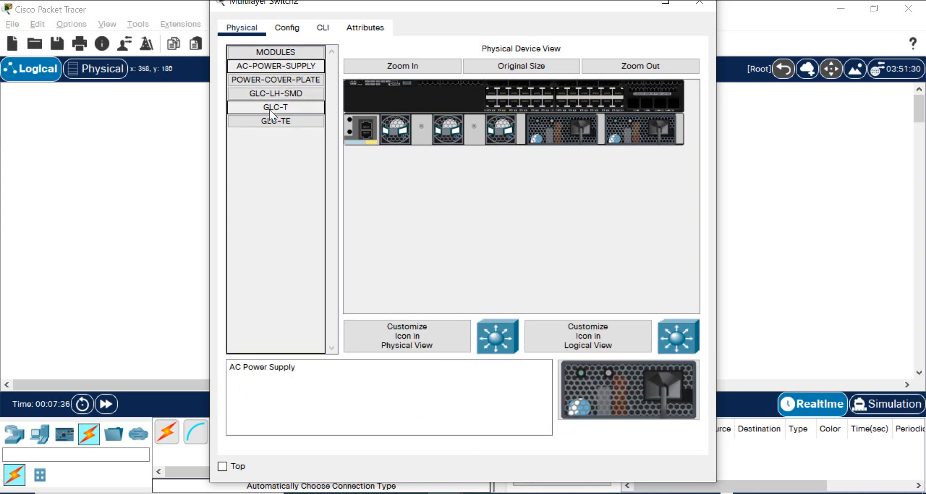
pyautogui.click(274, 107)
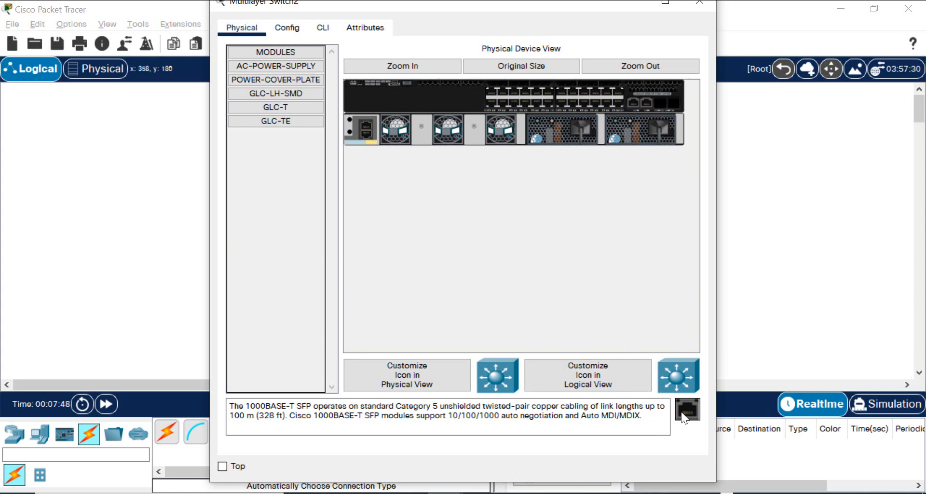
pyautogui.moveTo(660, 107)
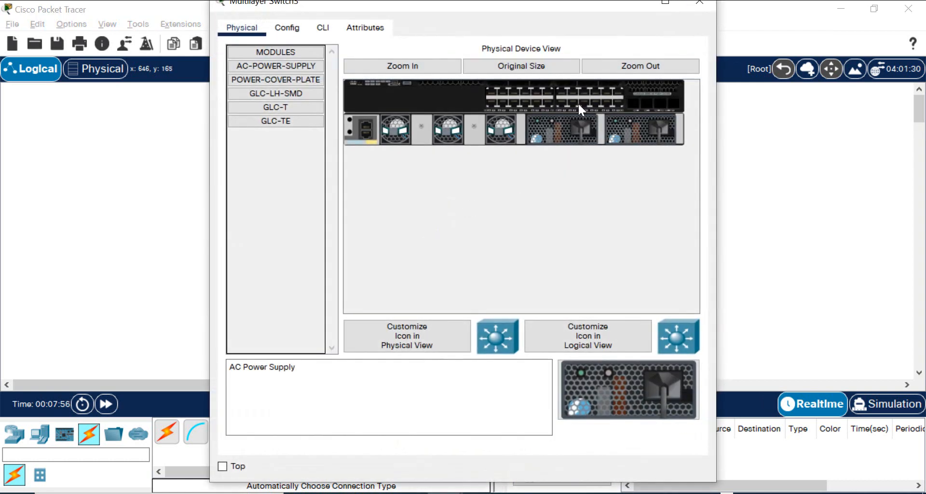
# Fit a GLC-T module in Switch3's uplink slot and return to the topology
pyautogui.click(275, 107)
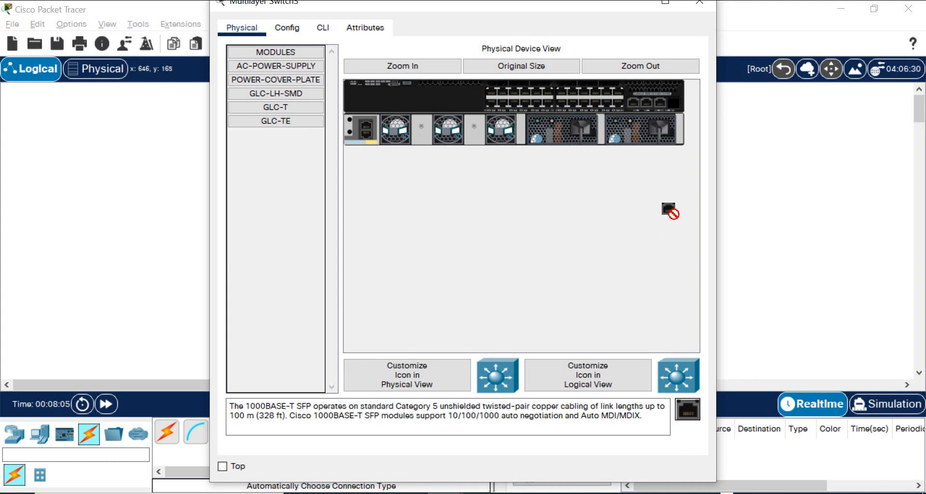
pyautogui.moveTo(674, 111)
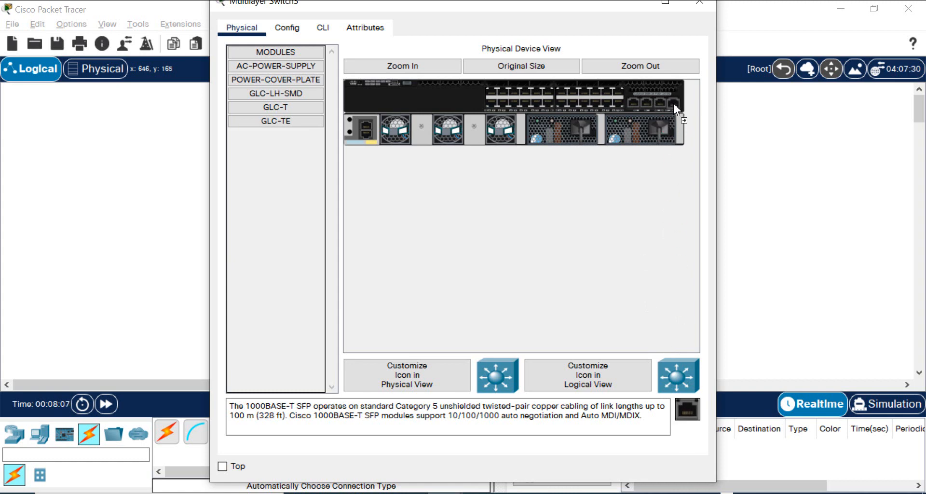
pyautogui.moveTo(706, 16)
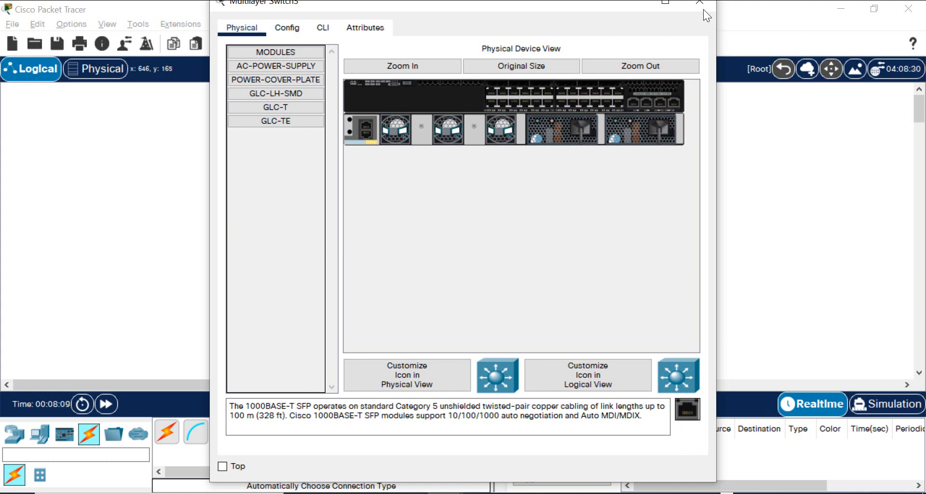
pyautogui.click(698, 2)
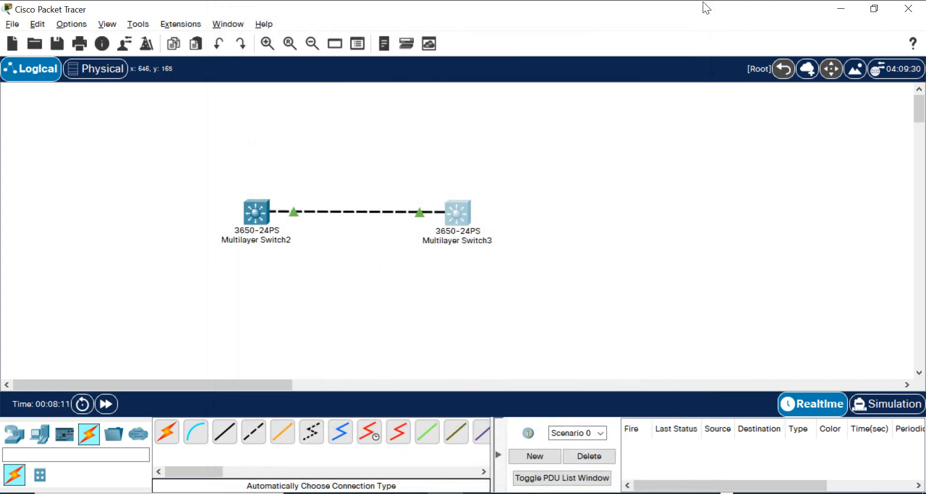
# Delete the old link and cable Switch2 GigabitEthernet1/1/1 to Switch3 GigabitEthernet1/1/1
pyautogui.click(354, 212)
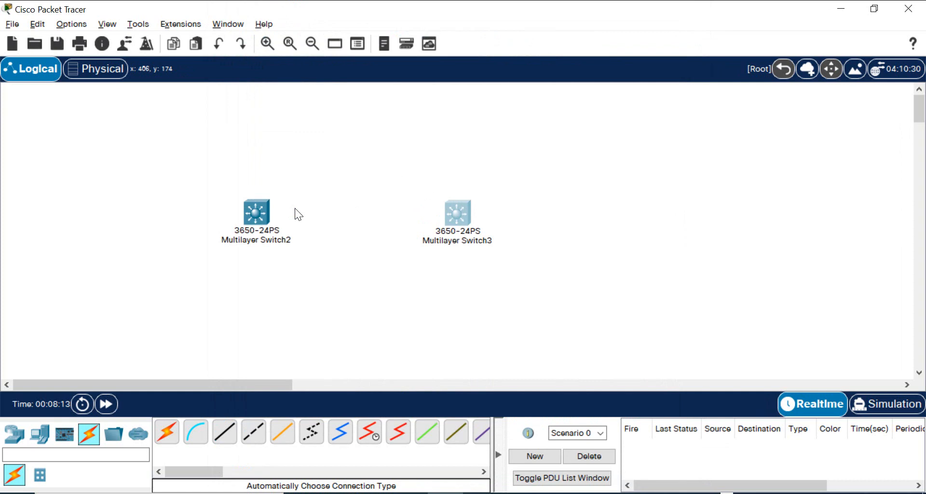
pyautogui.click(255, 212)
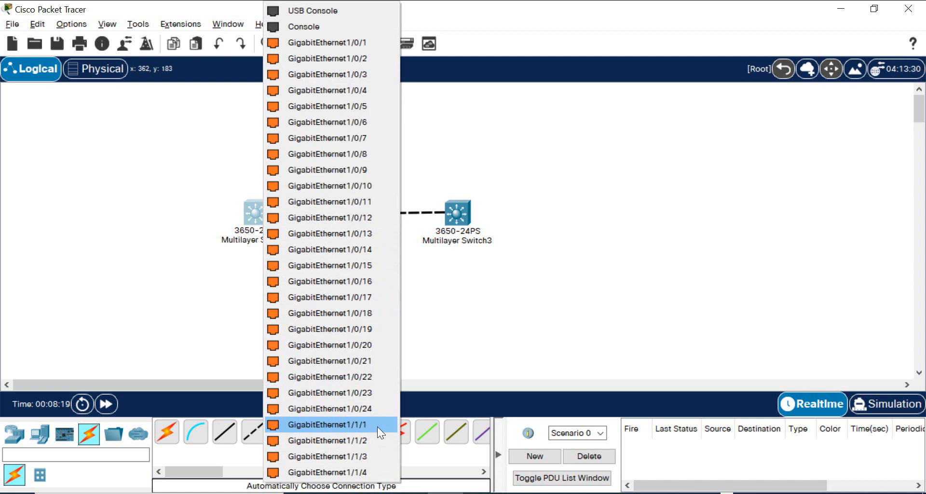
pyautogui.click(327, 425)
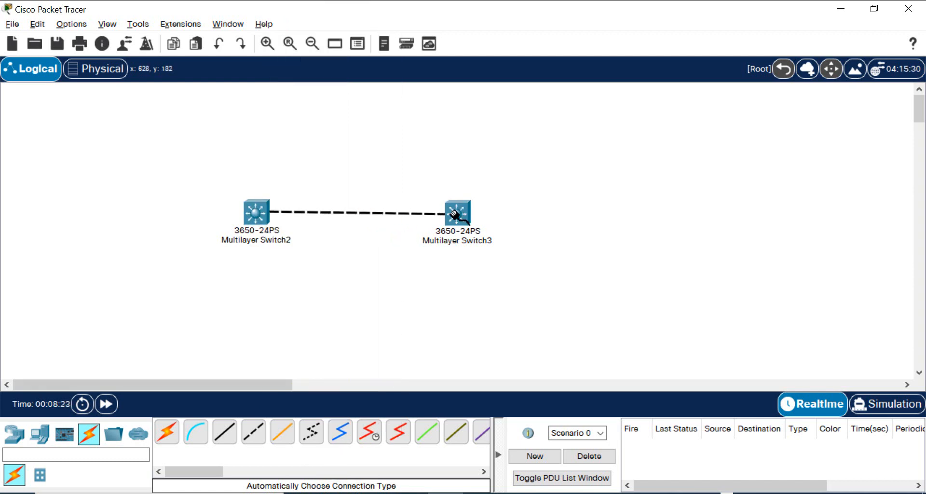
pyautogui.click(457, 212)
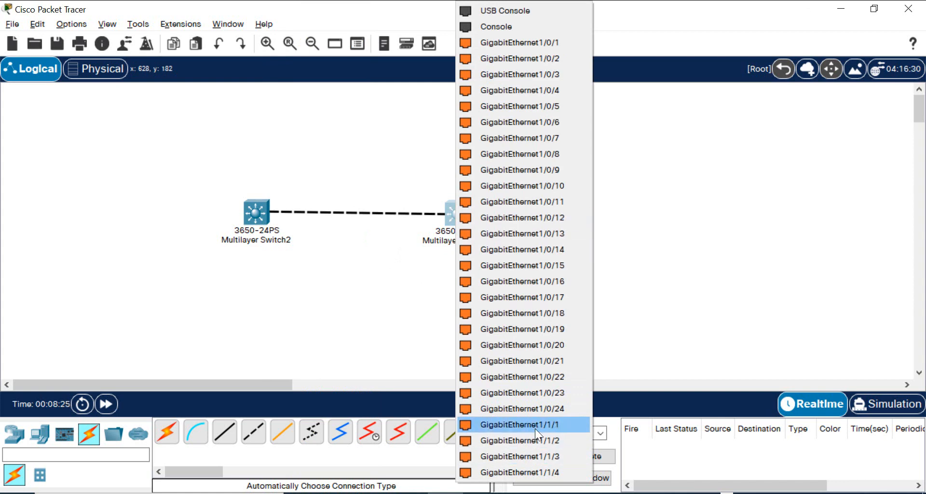
pyautogui.click(520, 425)
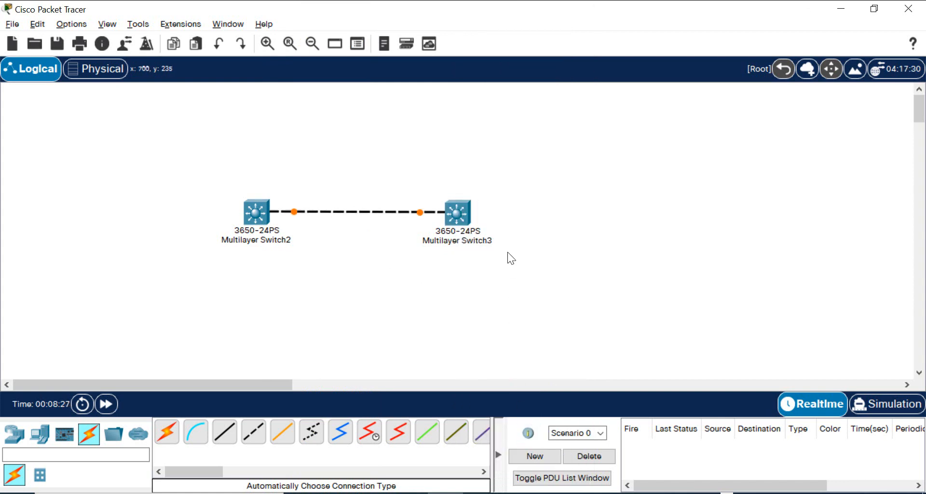
pyautogui.moveTo(721, 387)
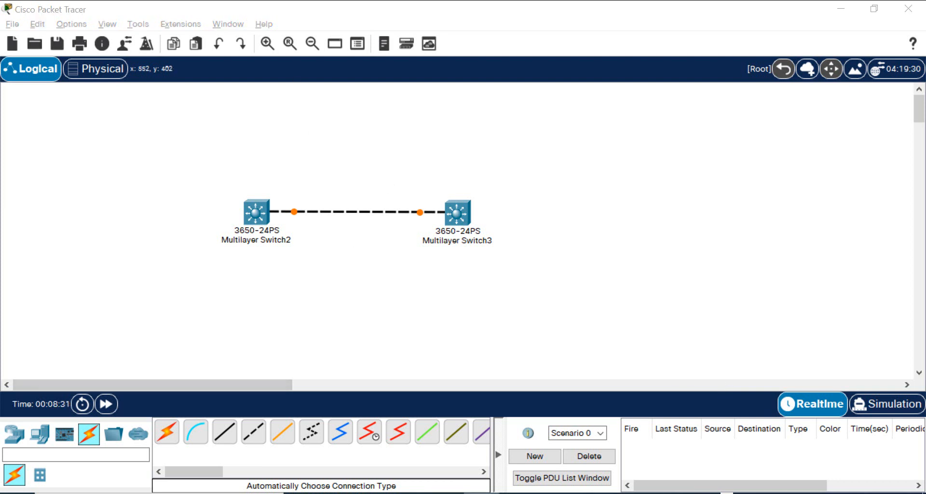
pyautogui.moveTo(312, 48)
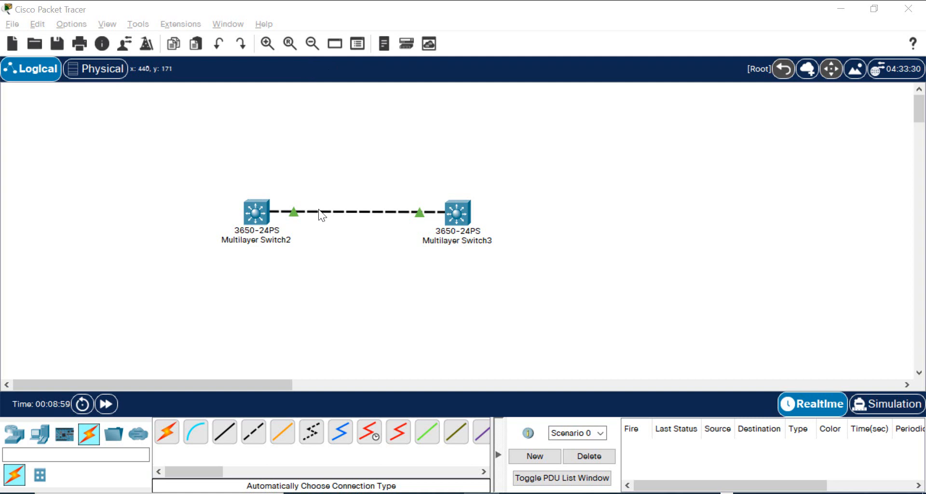
pyautogui.moveTo(301, 228)
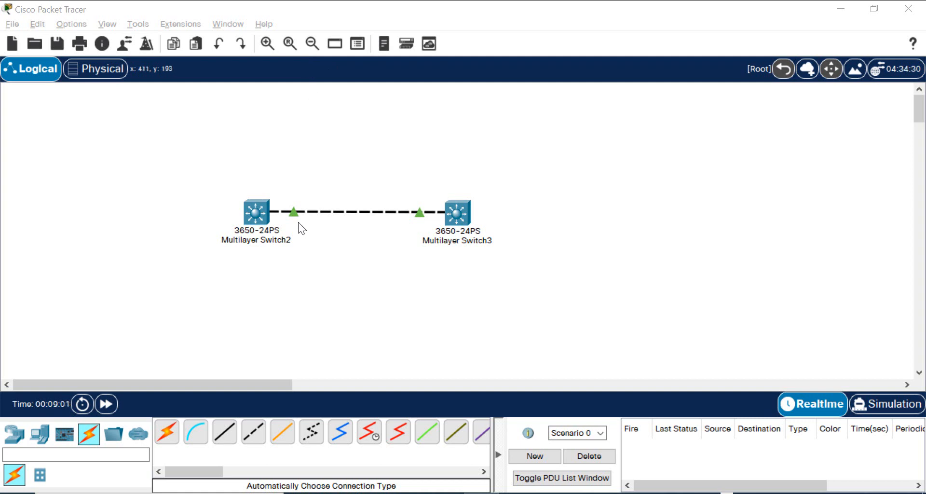
pyautogui.moveTo(423, 224)
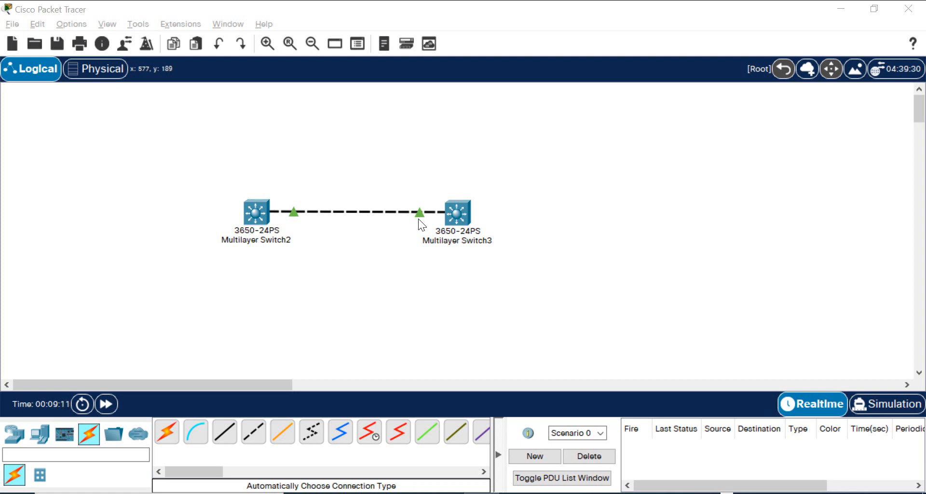
pyautogui.moveTo(263, 239)
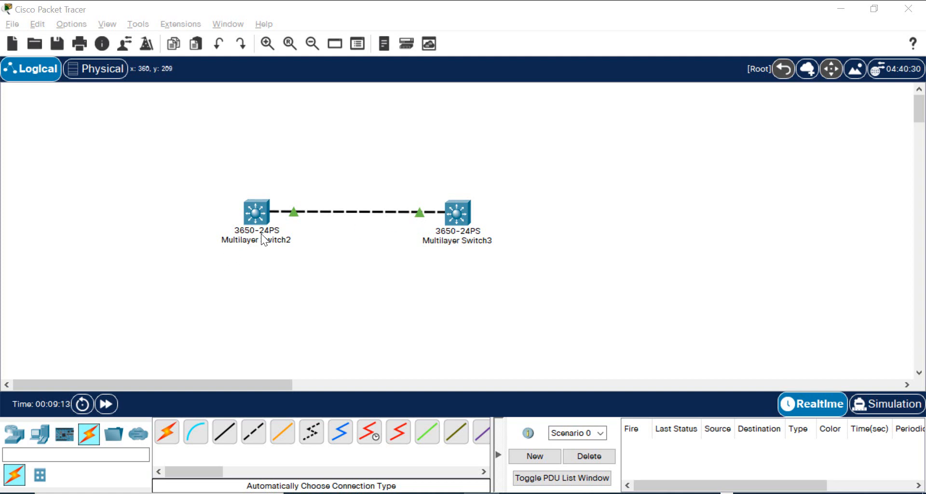